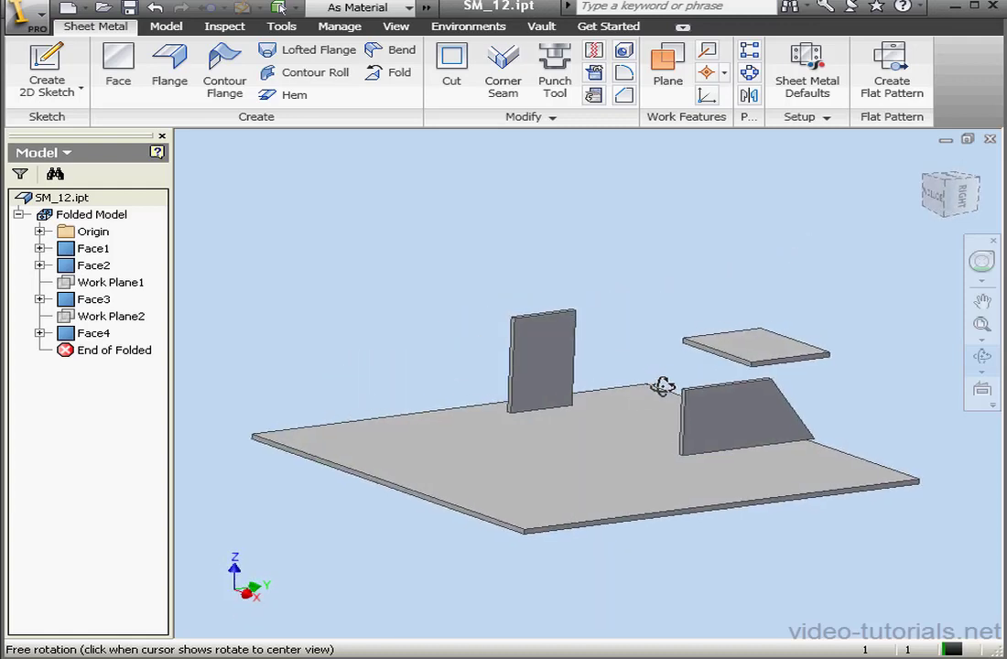
mouse_move(642, 300)
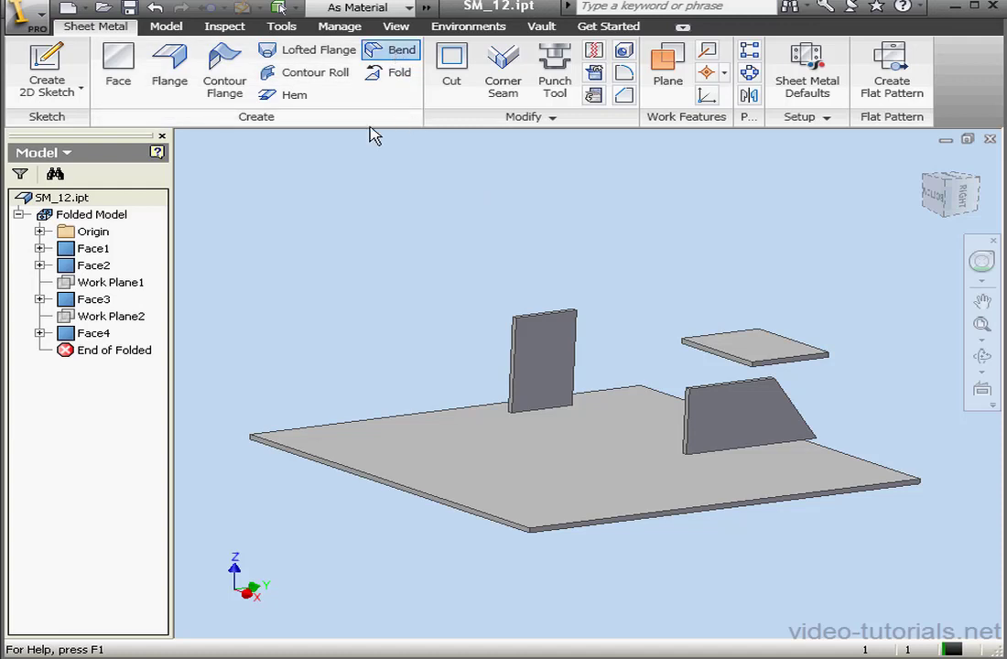
Step: Create Bend12 joining the upright left flange to the base plate's back edge
click(400, 50)
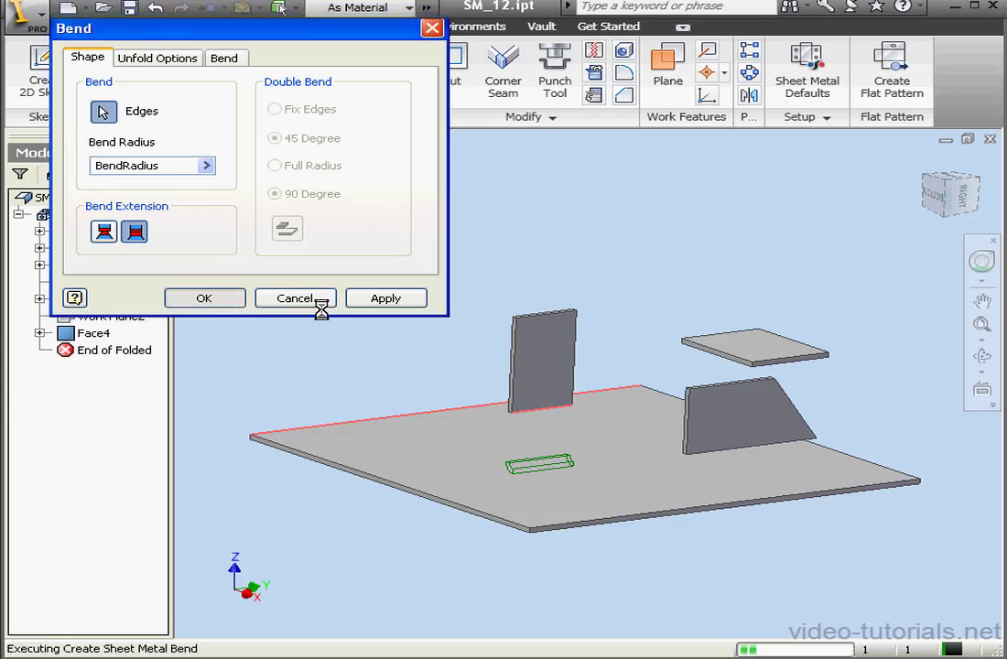
click(204, 297)
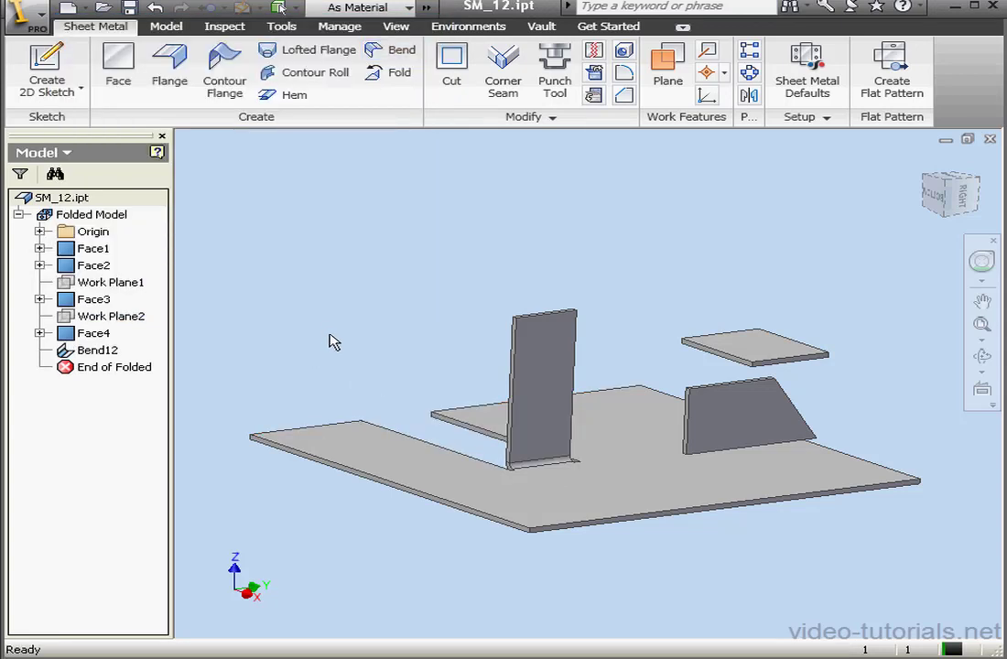
Step: Edit Bend12, reselecting the base plate's back and front edges
click(392, 49)
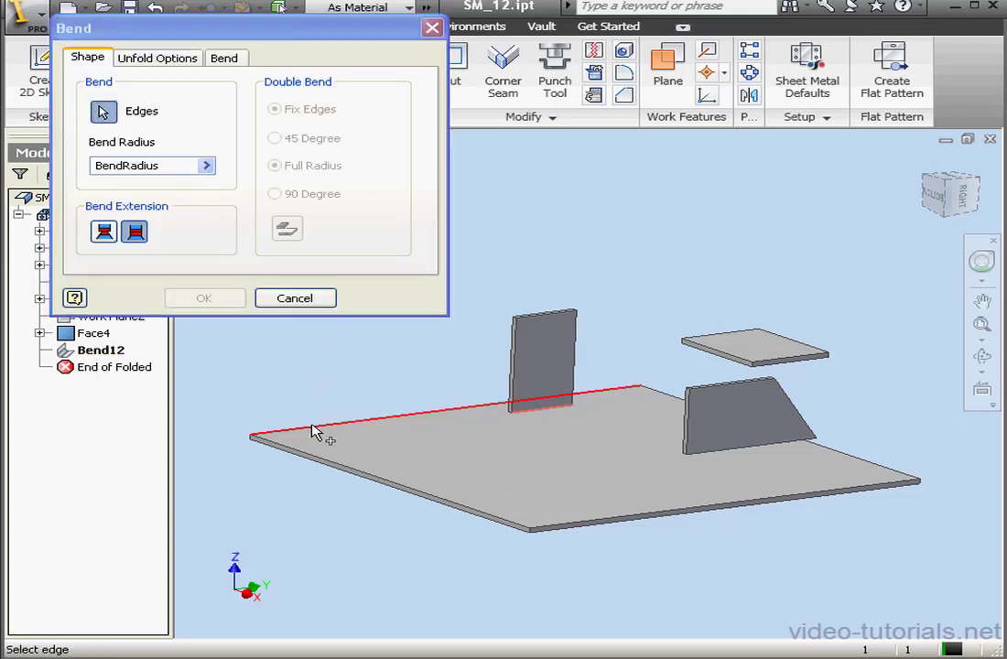
click(587, 528)
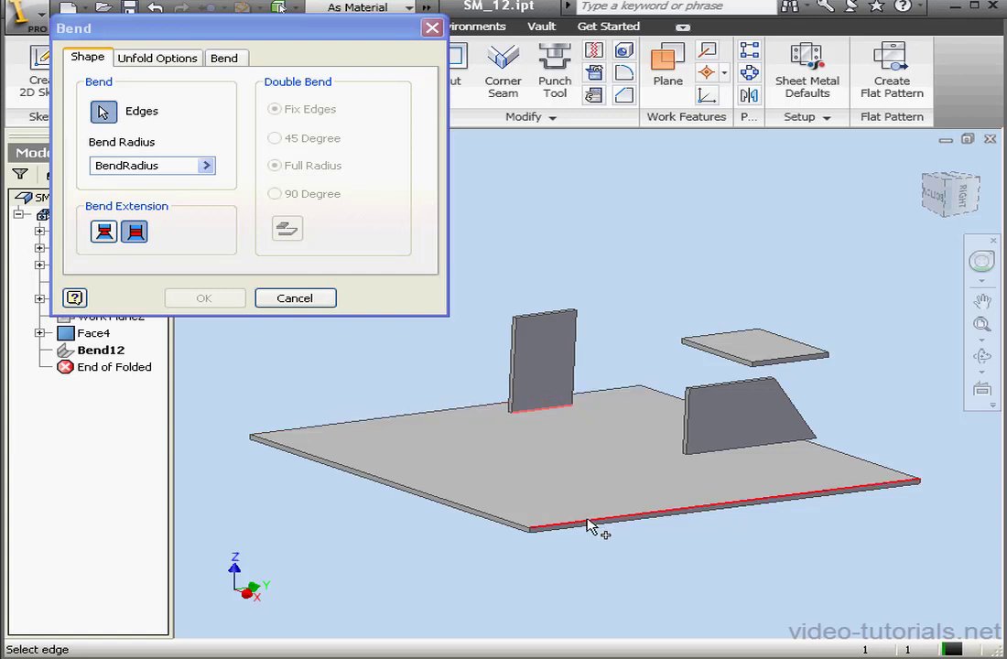
click(588, 528)
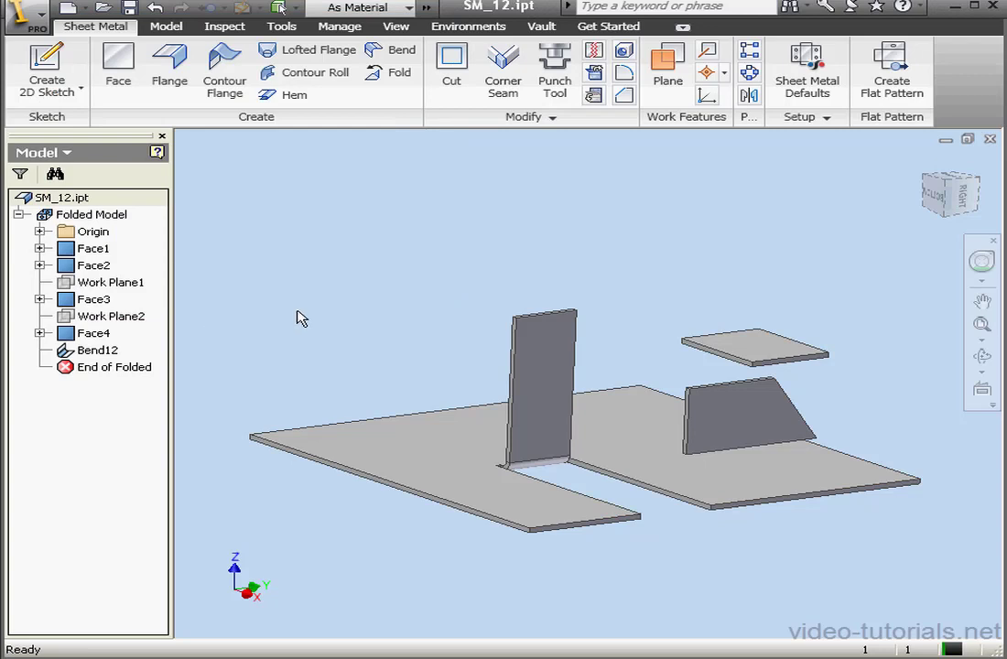
mouse_move(401, 50)
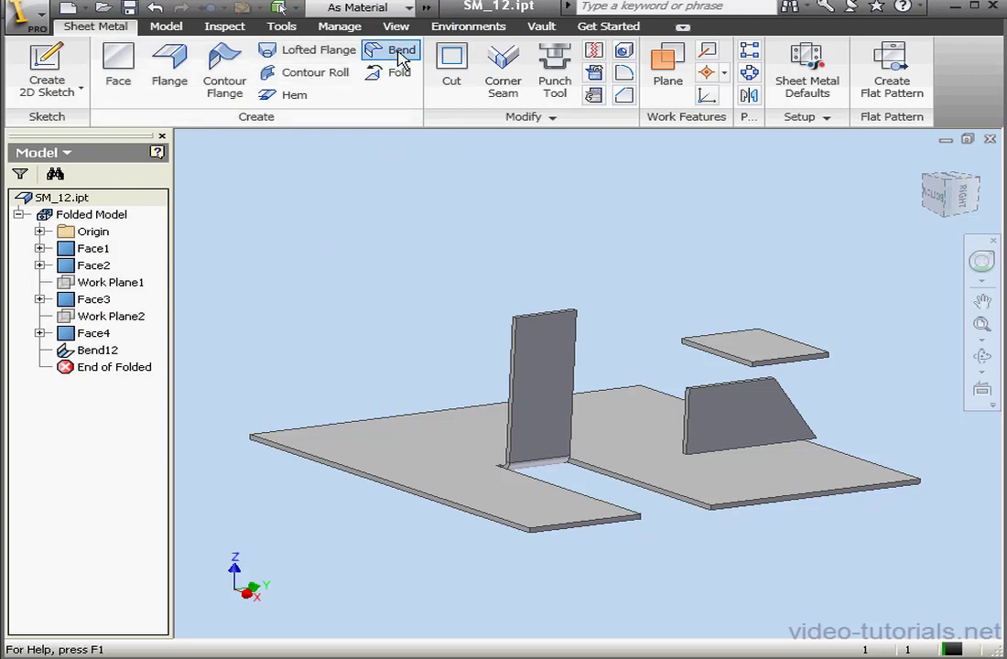
Step: Create Bend13 joining the trapezoid flange to the base plate's front edge
click(394, 49)
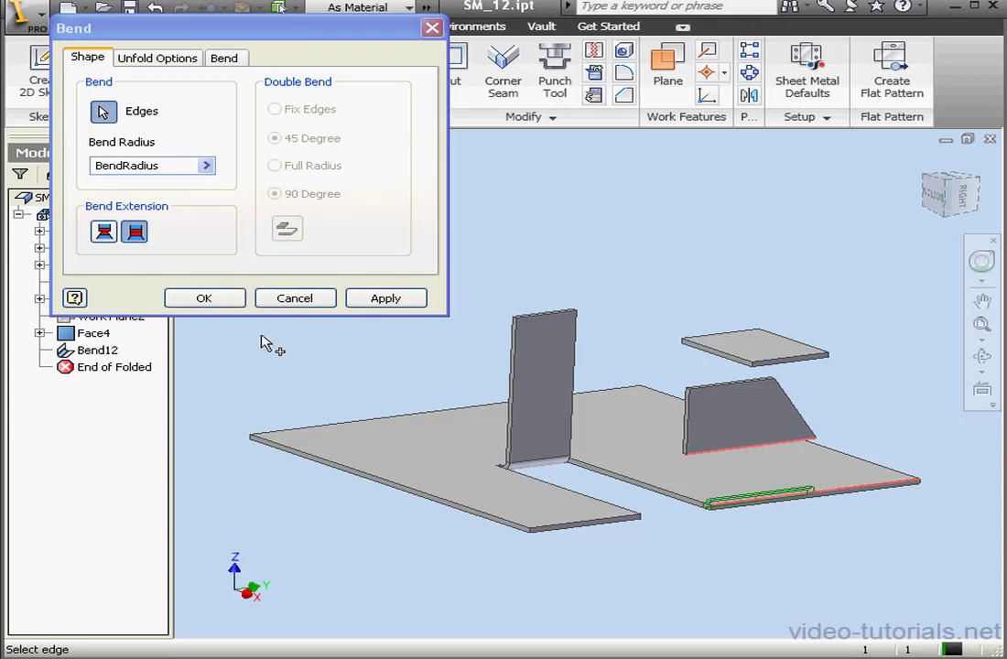
click(204, 297)
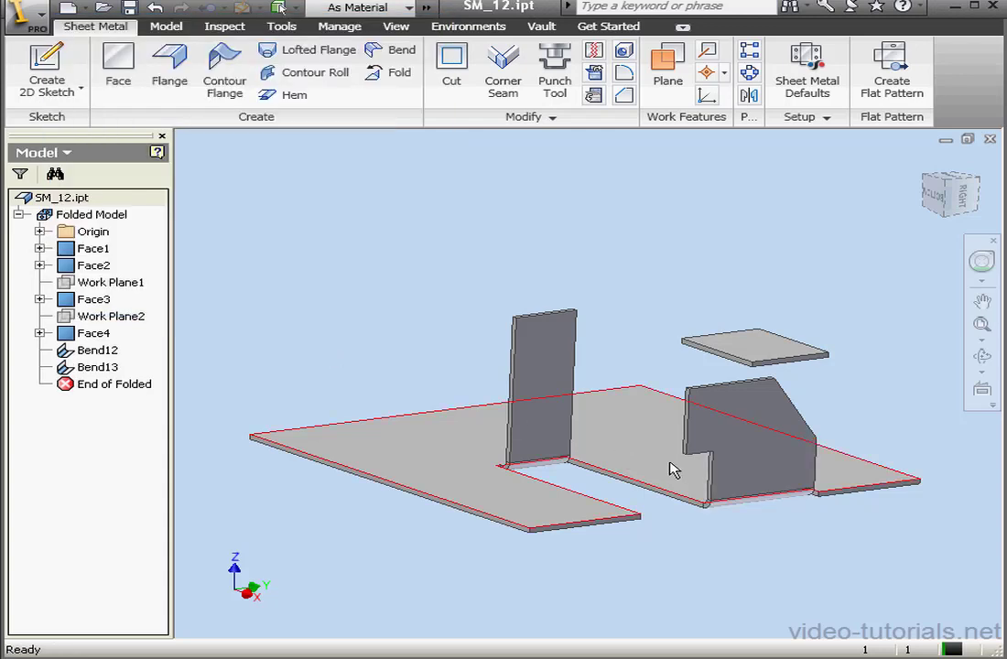
Step: Re-edit Bend13 with the other Bend Extension option and apply it
click(757, 450)
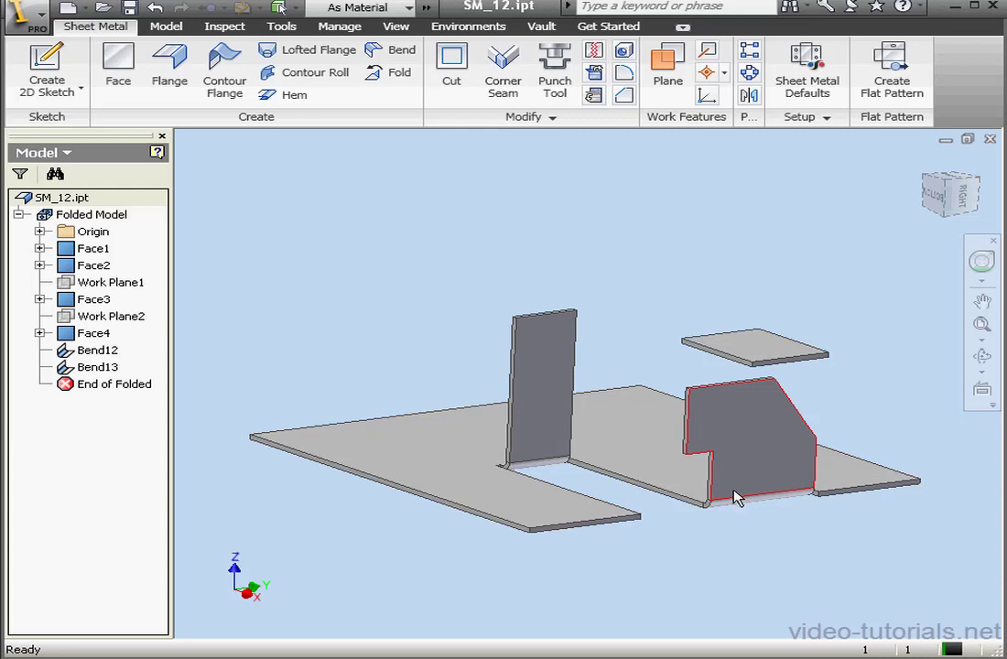
click(98, 367)
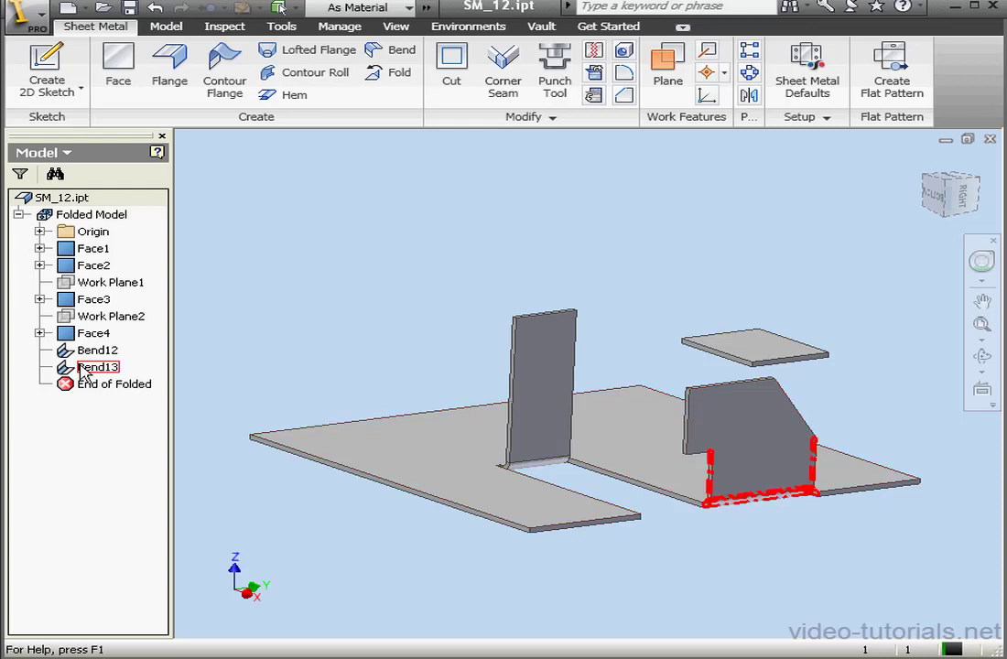
double_click(99, 367)
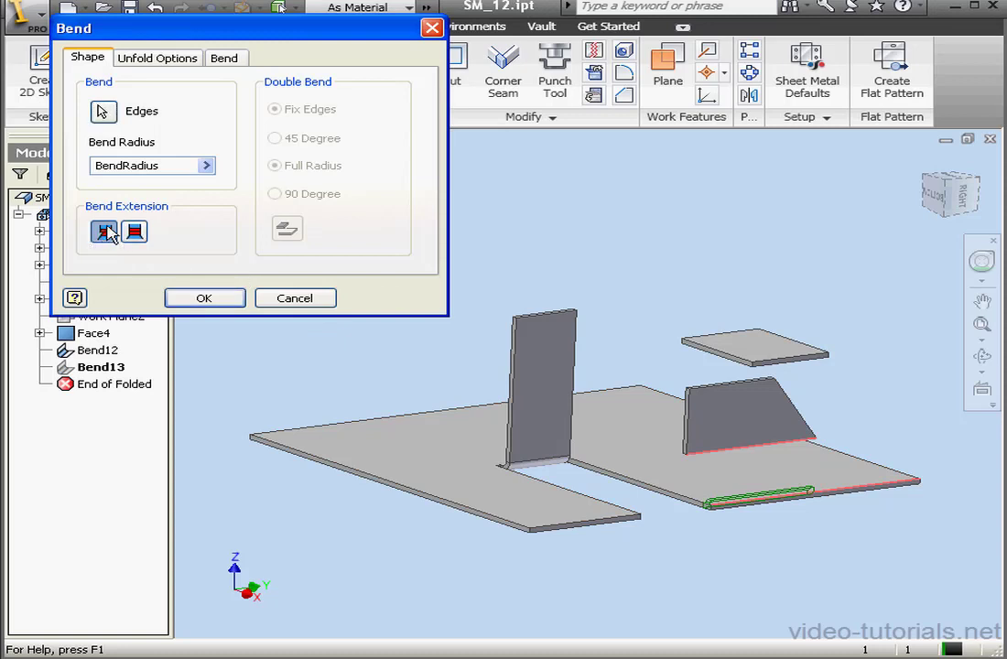
mouse_move(103, 231)
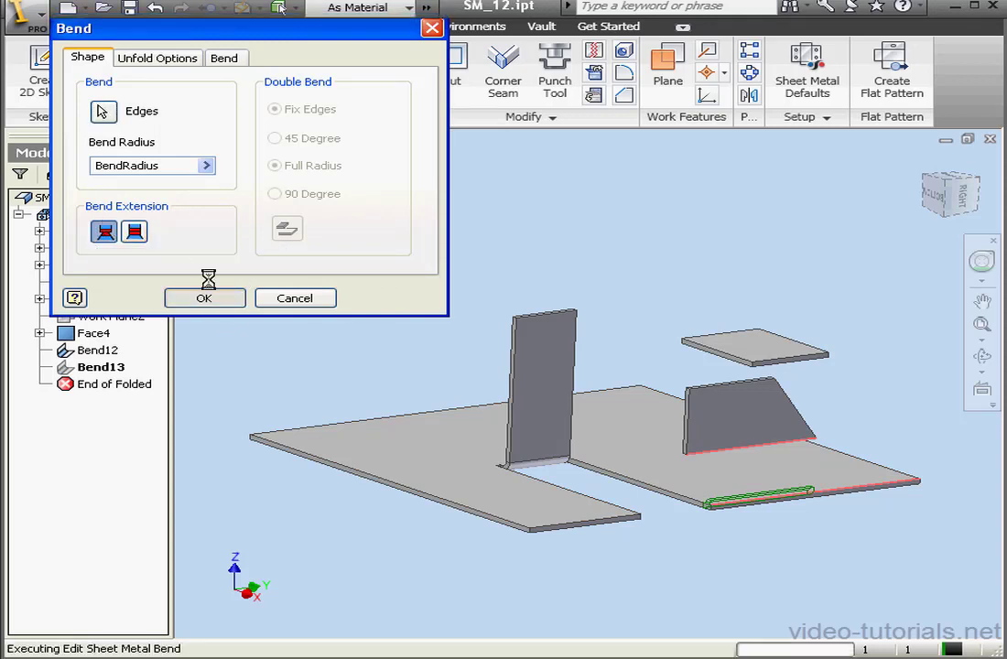
click(204, 298)
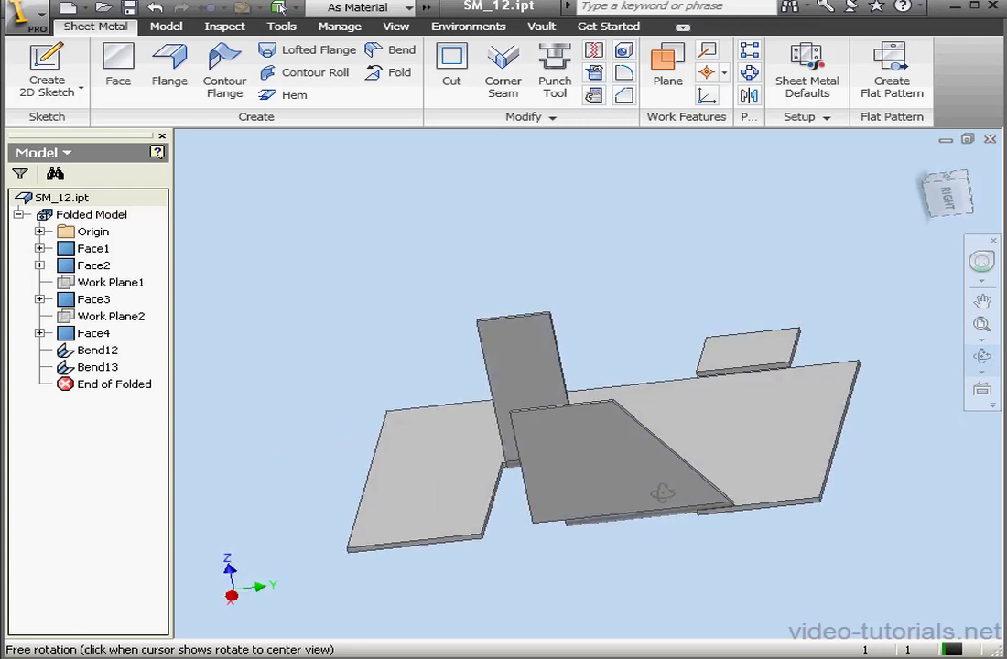
mouse_move(840, 325)
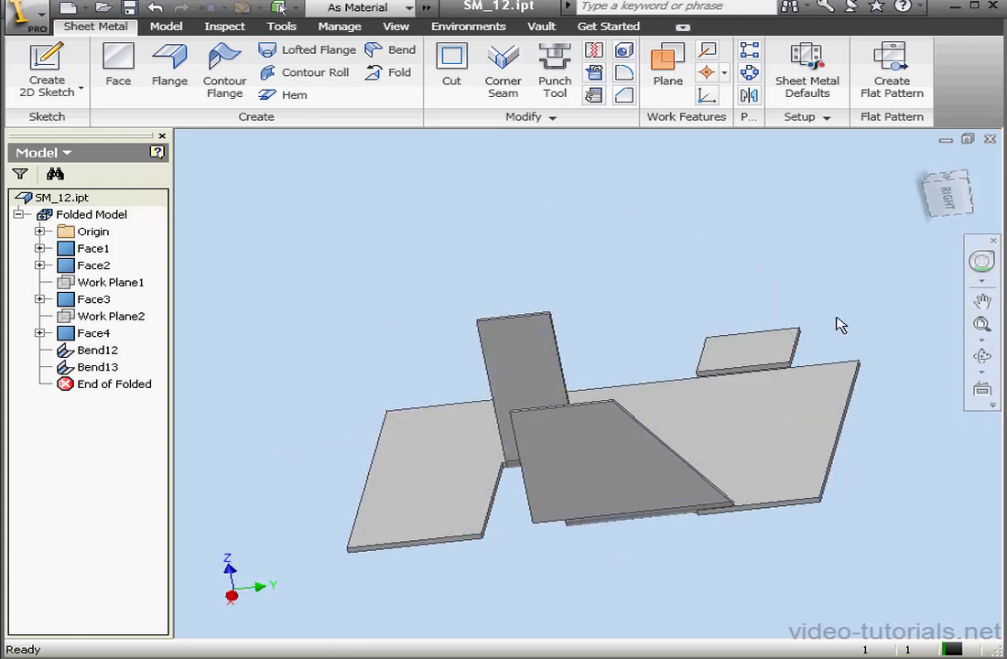
Step: Create Bend14 between the offset plate and base plate's right edge, set to Fix Edges double bend
click(399, 49)
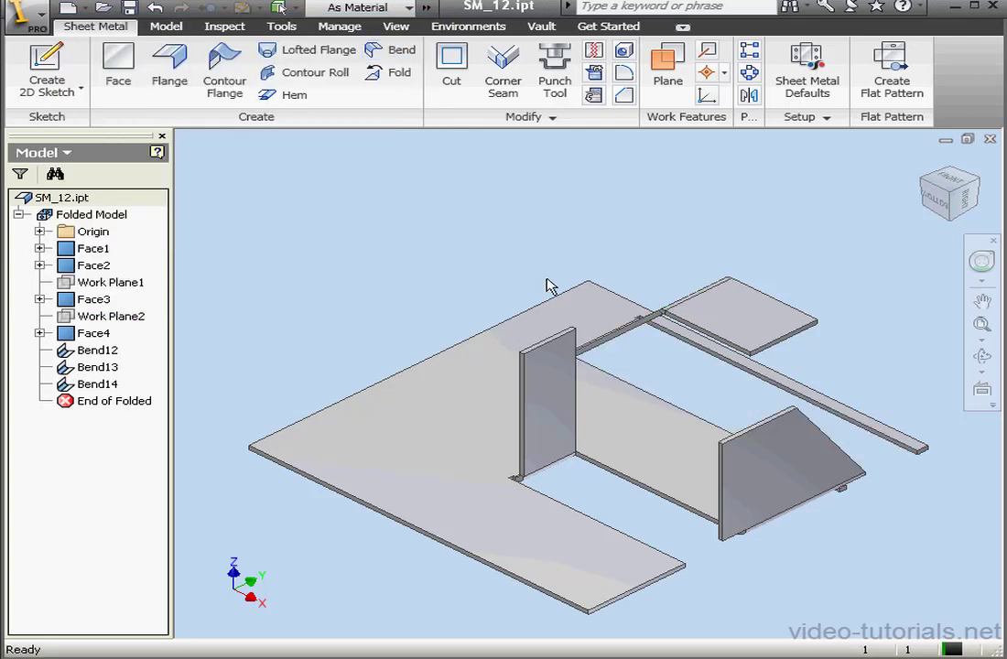
click(397, 50)
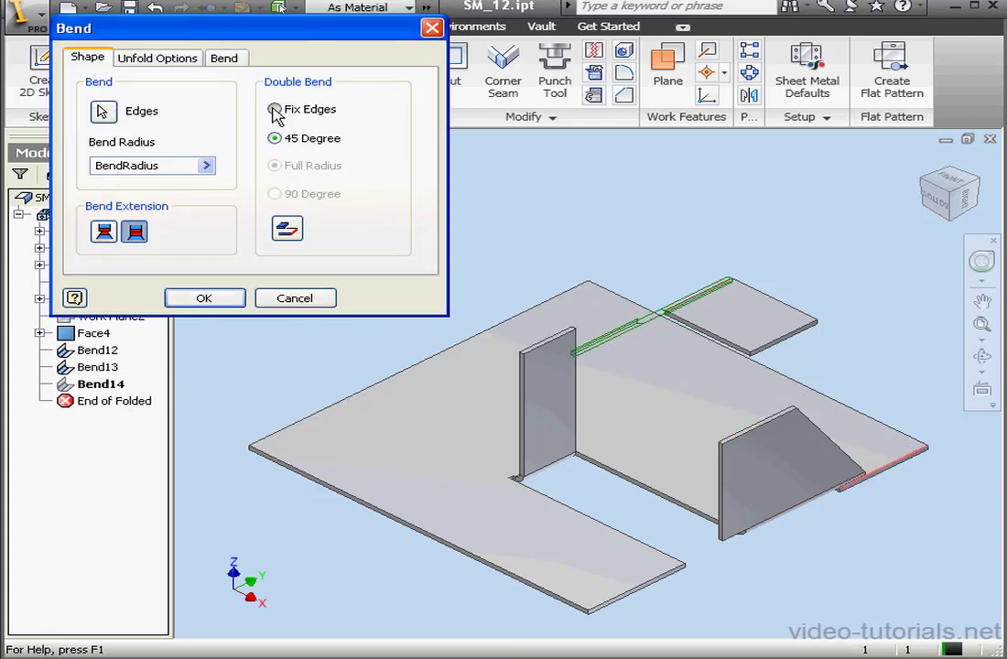
click(274, 109)
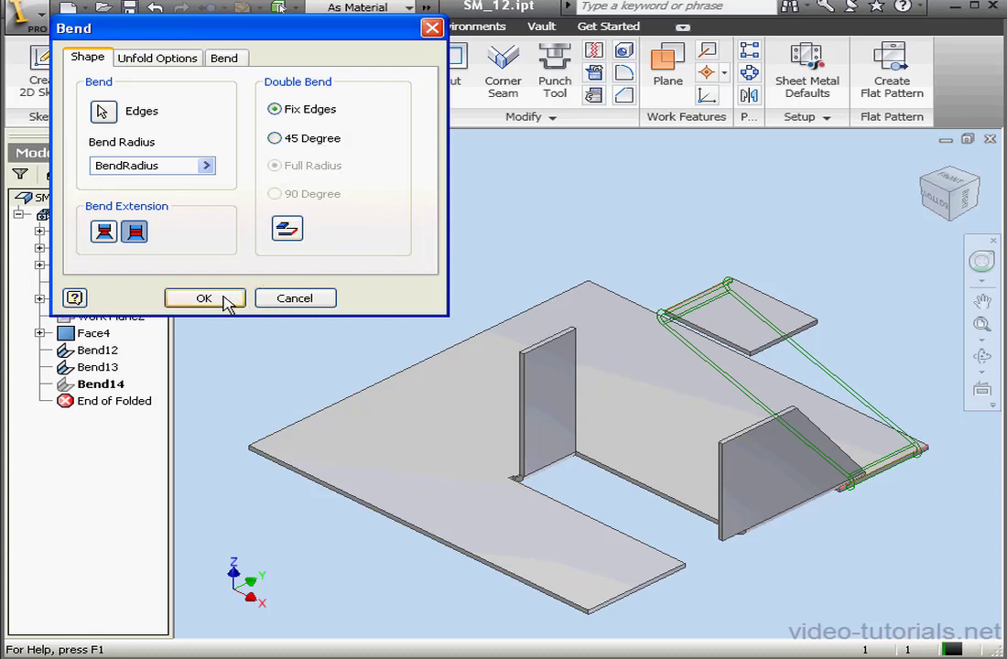
Step: Apply the fixed-edges double bend, then rework Bend14 as a full-radius double bend
click(204, 298)
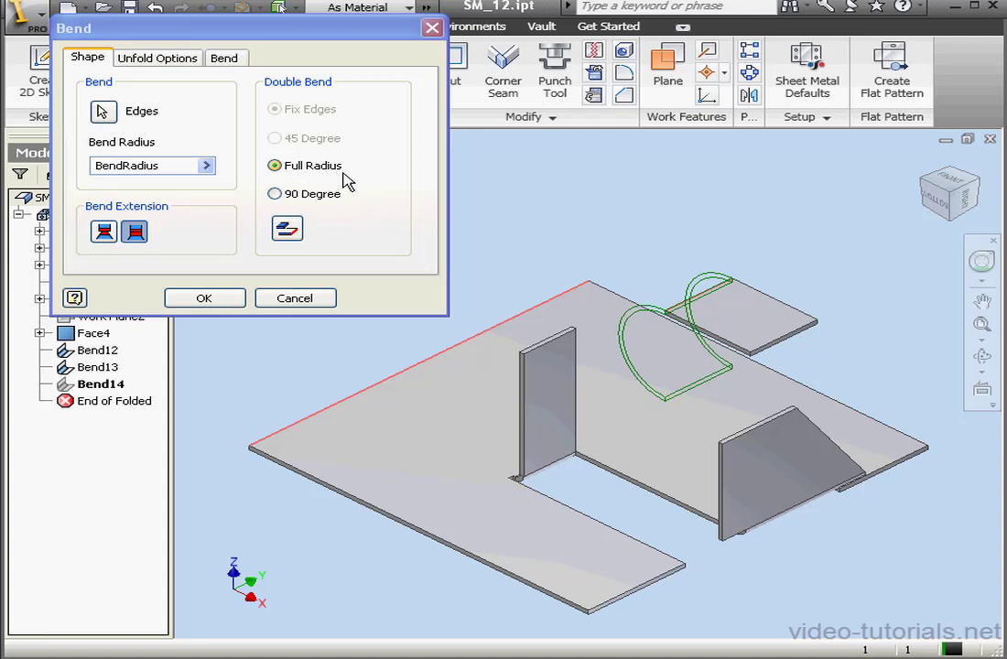
mouse_move(314, 229)
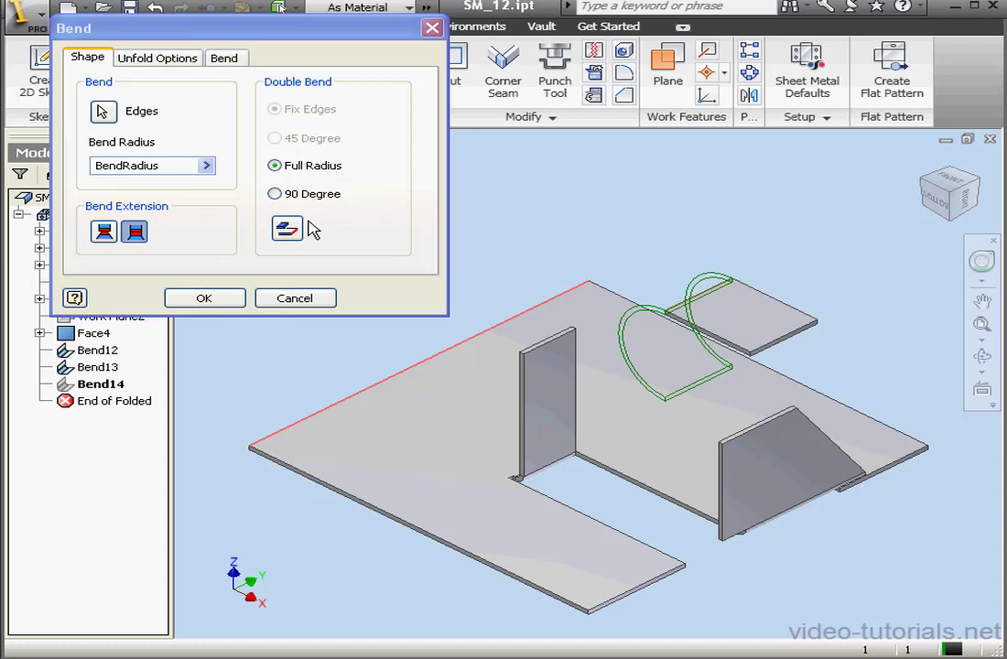
mouse_move(287, 229)
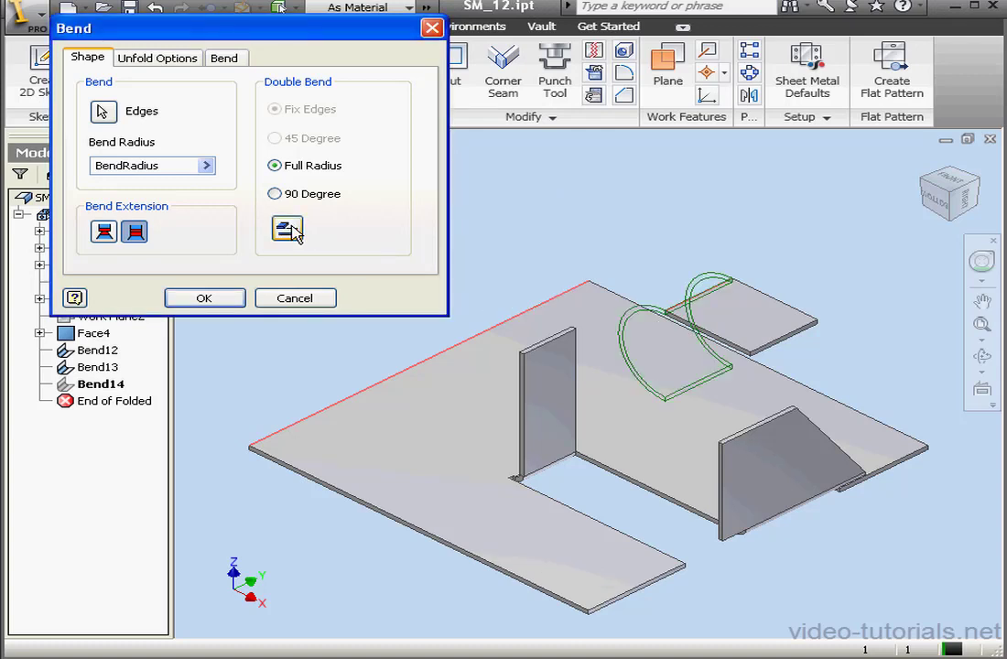
click(204, 297)
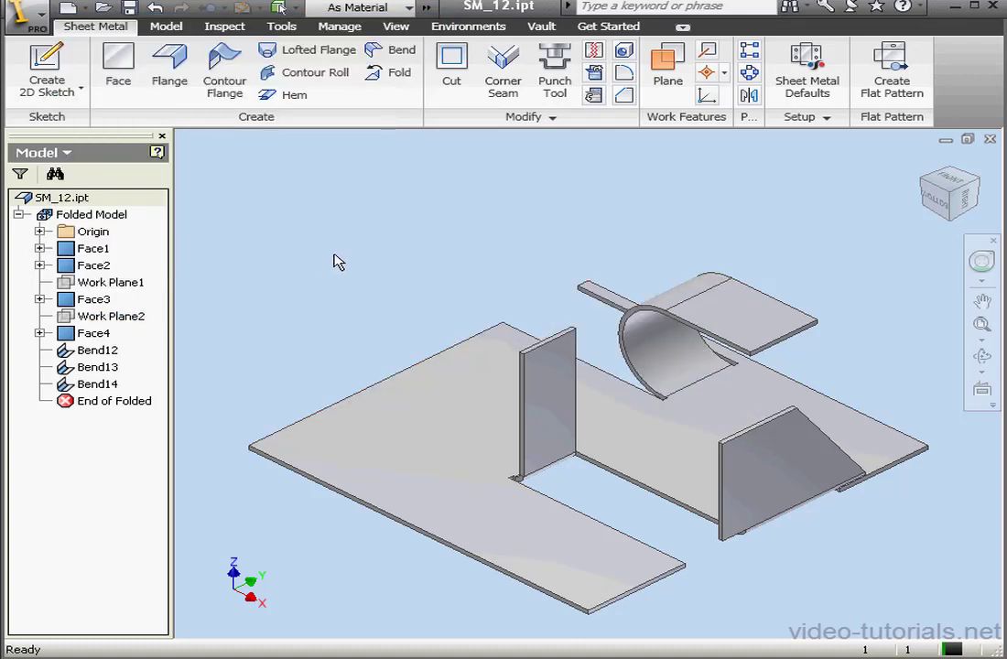
Step: Change Bend14 to a 90-degree double bend with flipped direction
click(97, 383)
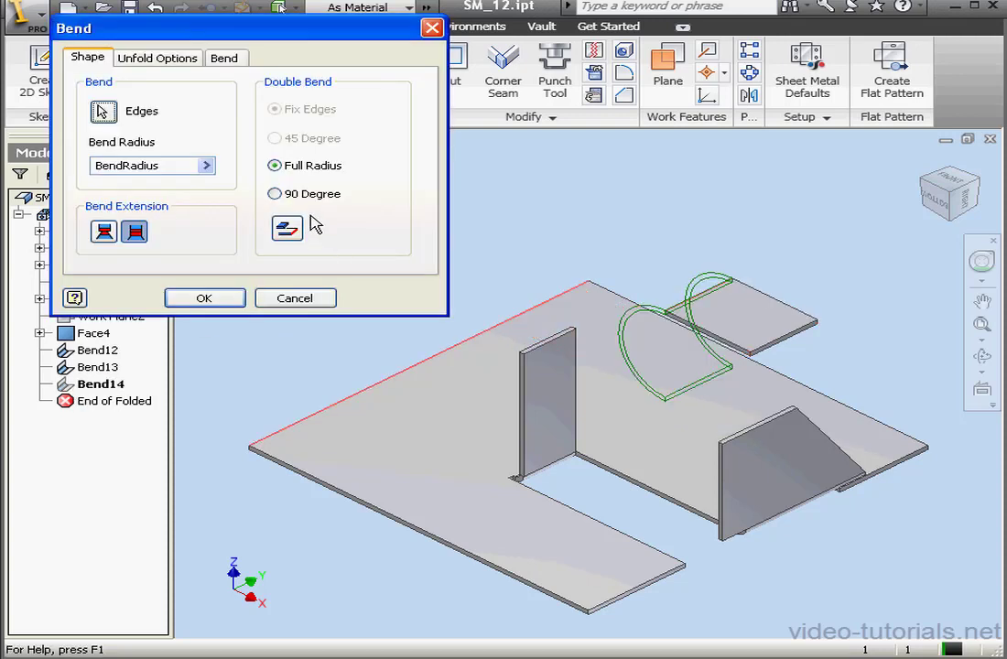
click(274, 194)
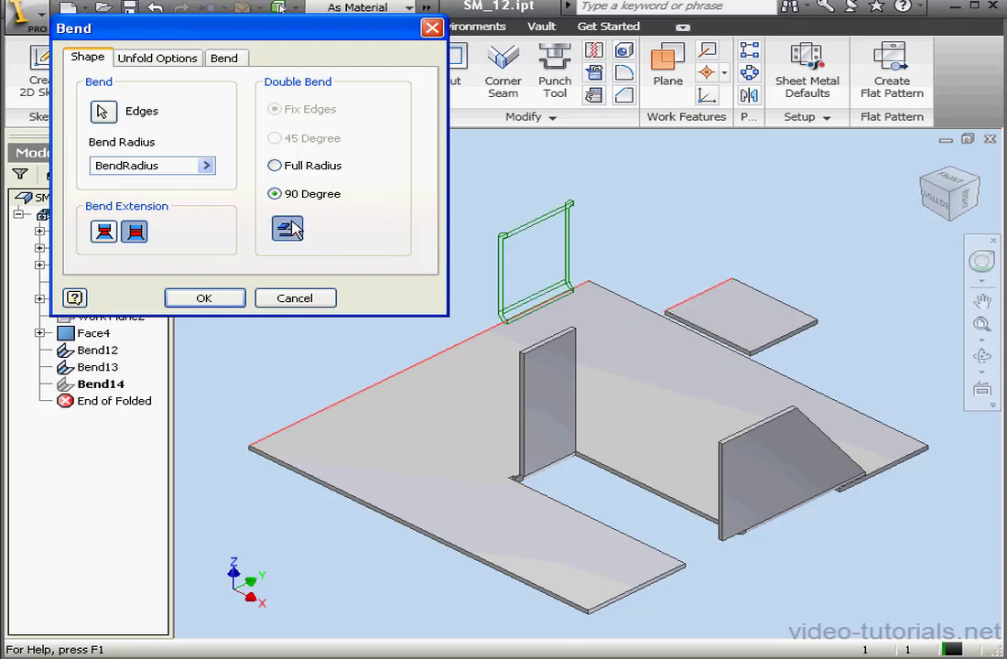
click(204, 298)
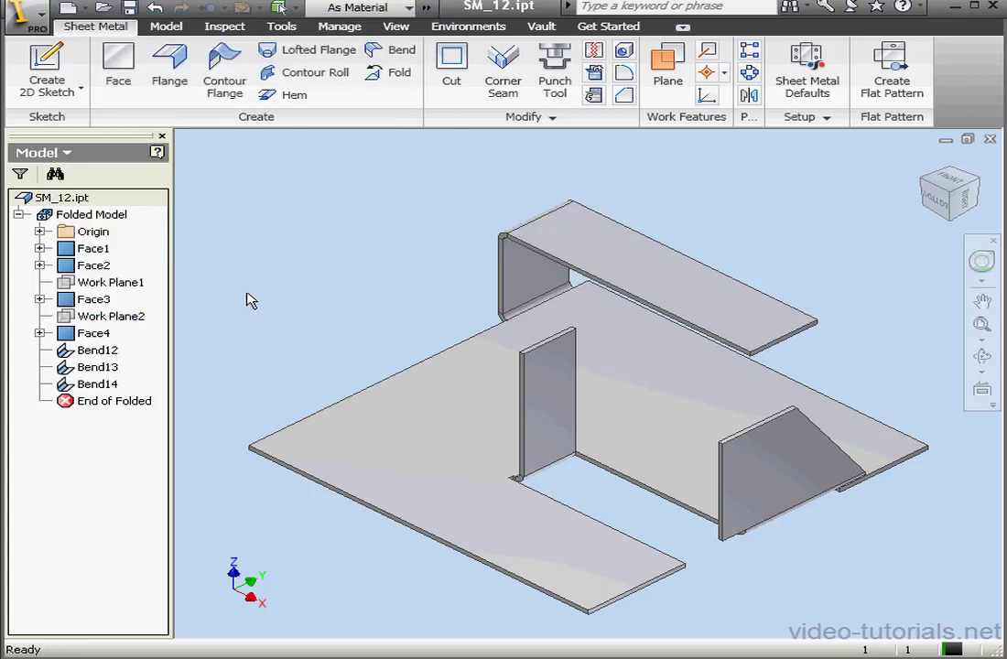
mouse_move(267, 290)
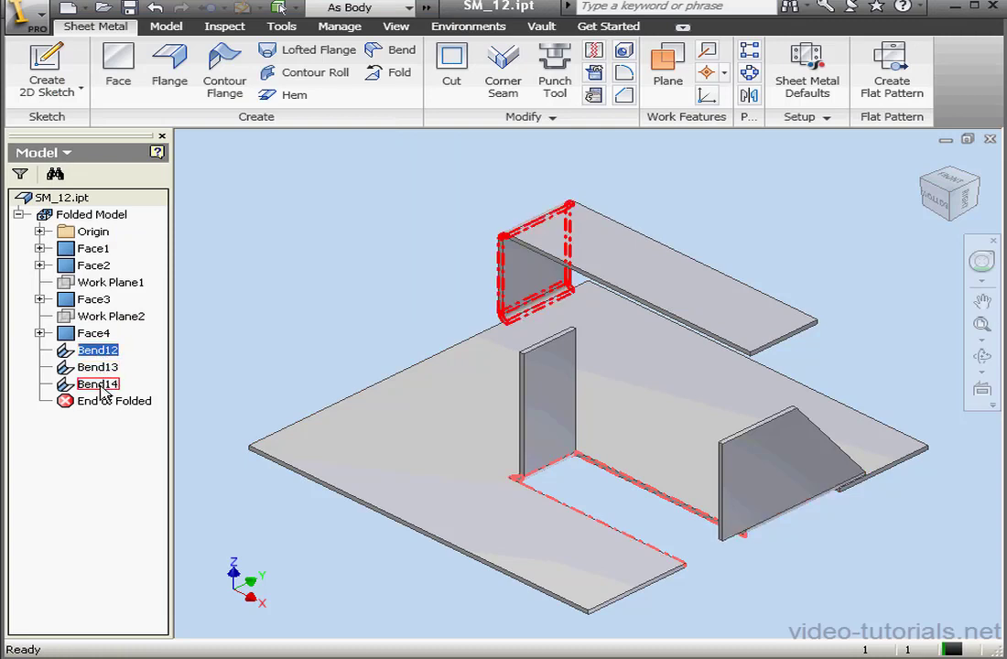
Step: Delete Bend12, Bend13 and Bend14 from the browser
right_click(98, 384)
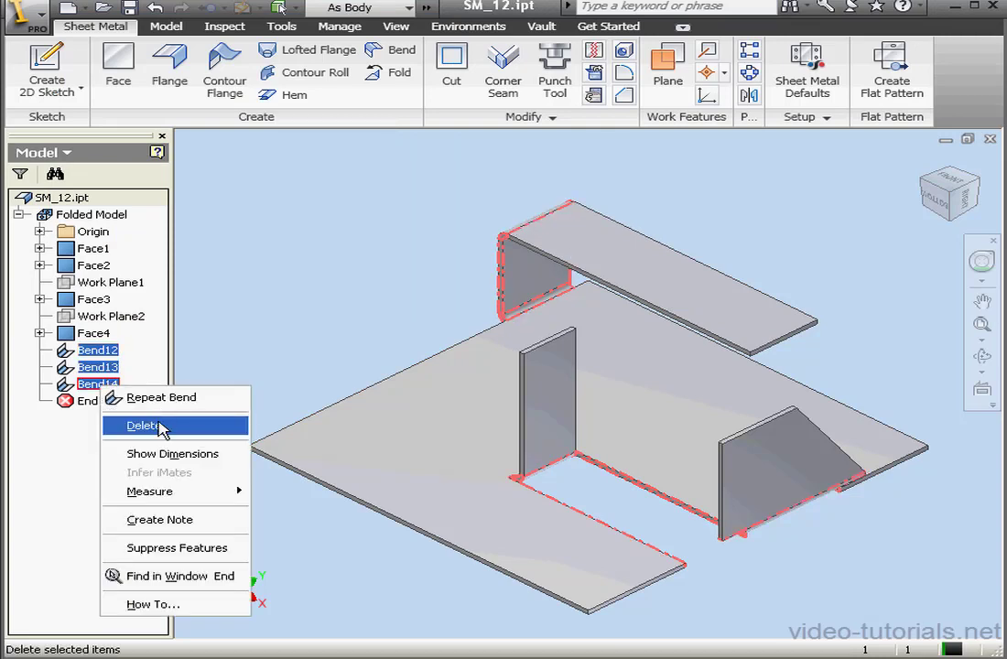
click(143, 425)
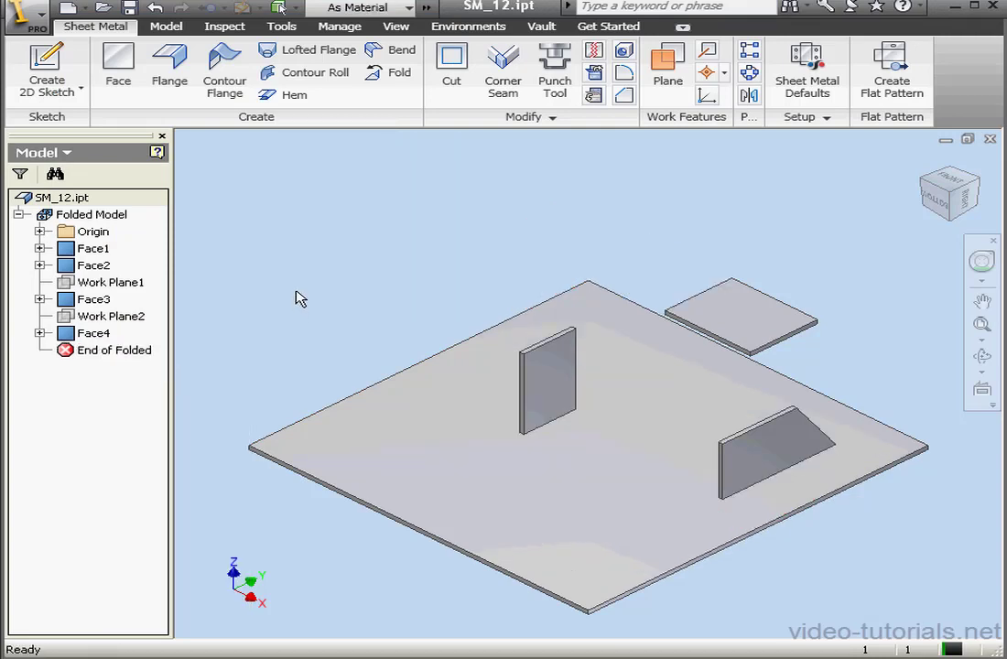
Step: Create Bend15, a fixed-edges double bend joining the two upright flanges
click(398, 49)
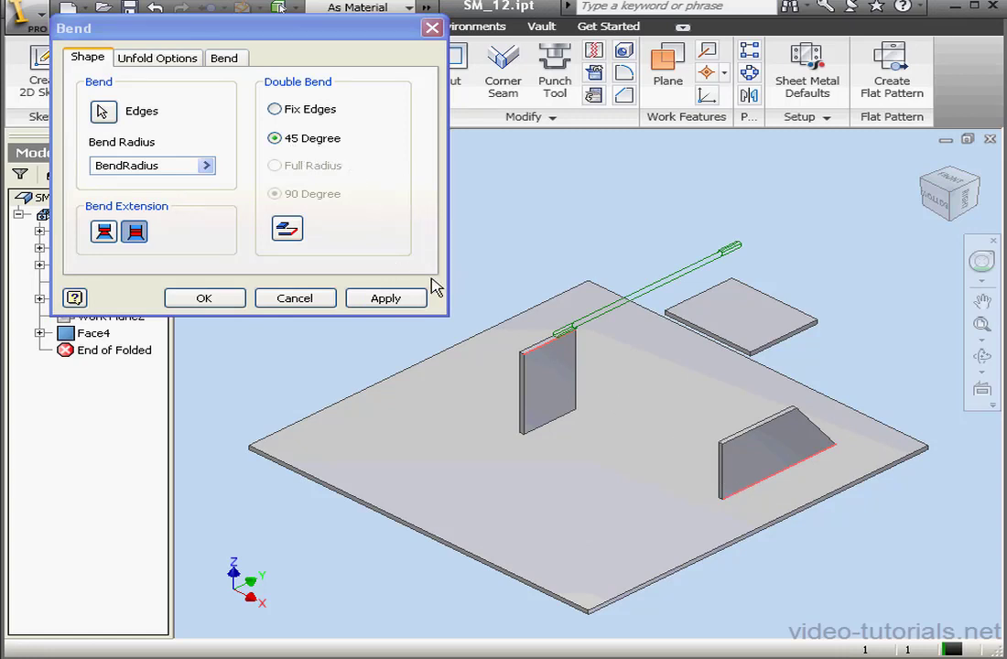
mouse_move(266, 149)
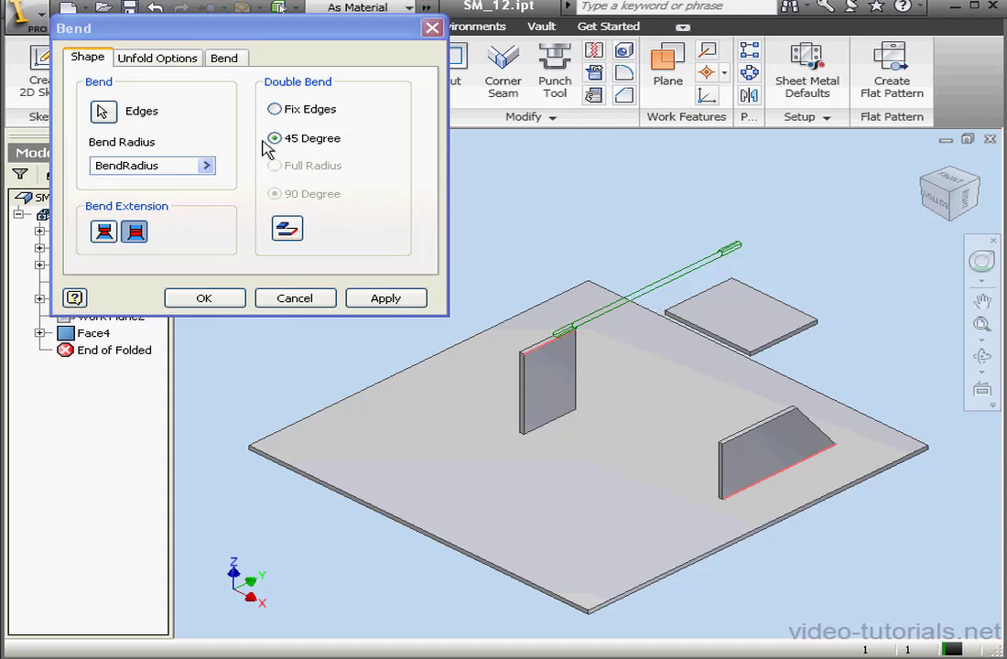
click(274, 109)
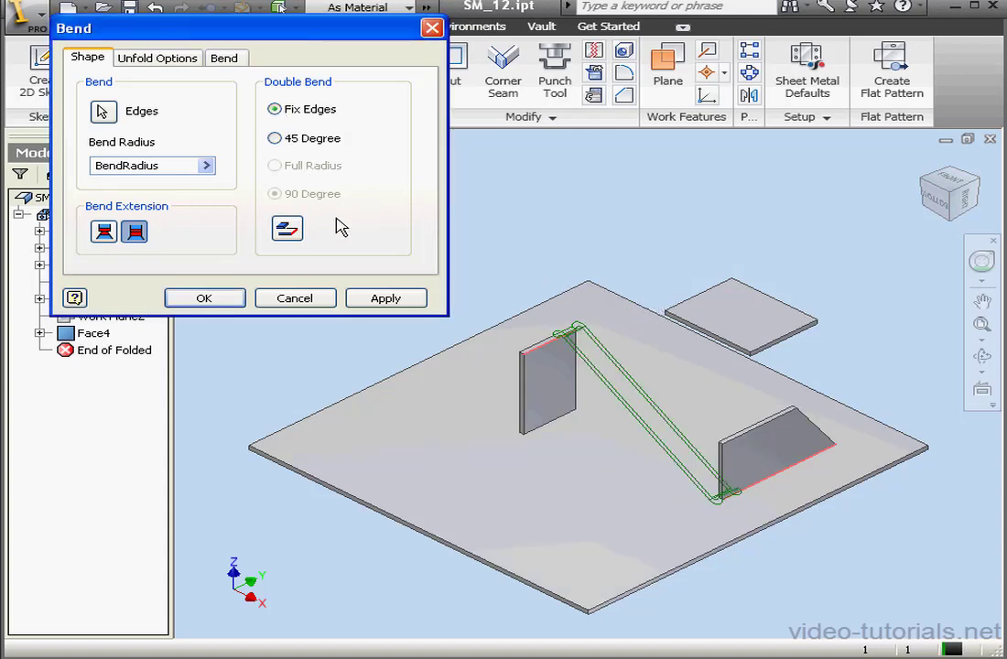
mouse_move(561, 328)
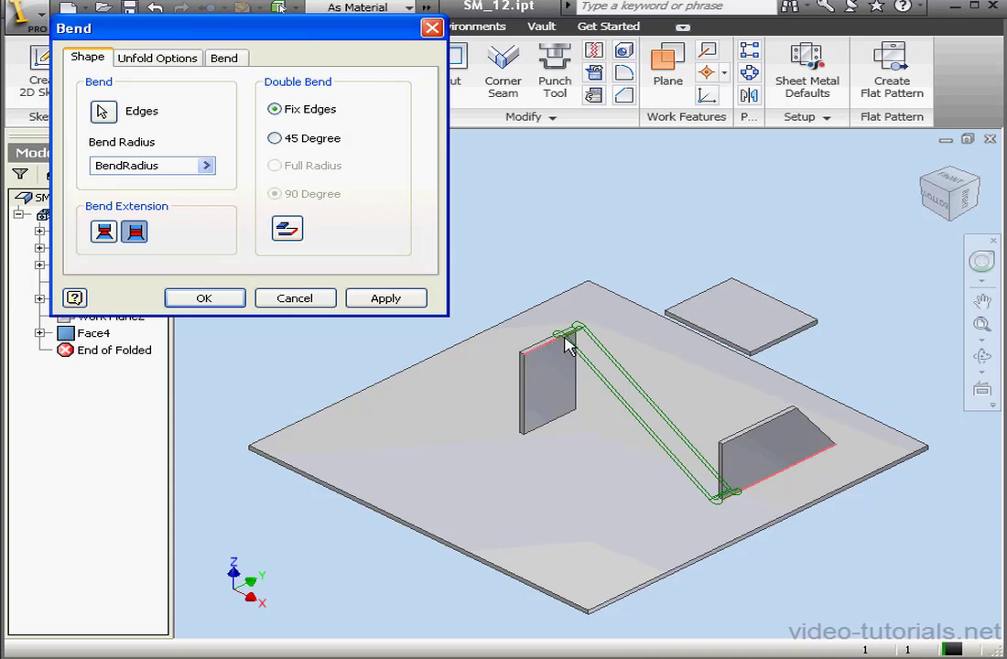
mouse_move(572, 430)
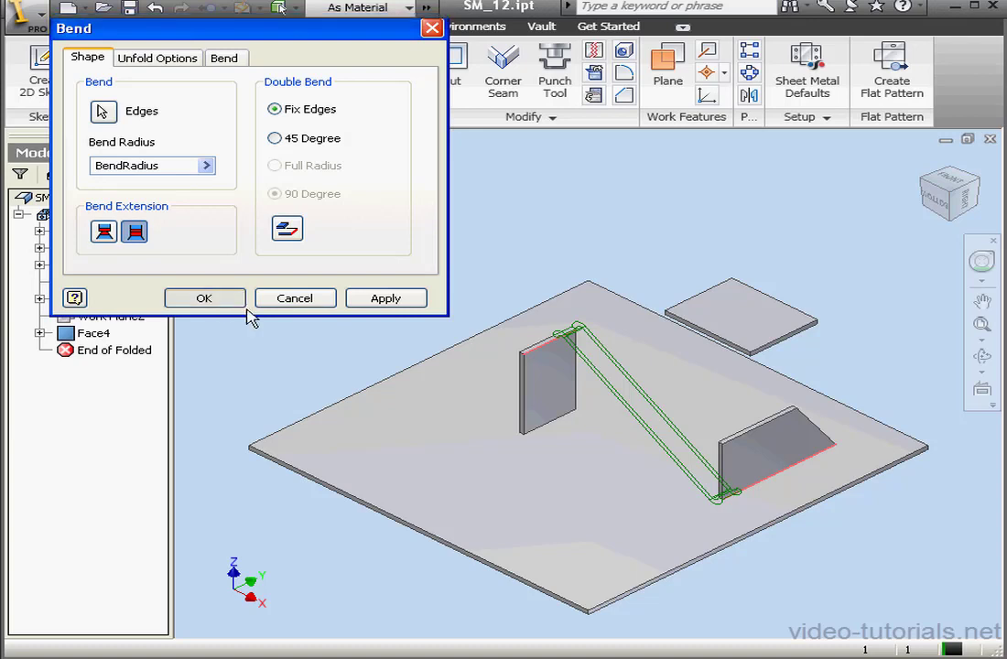
click(205, 298)
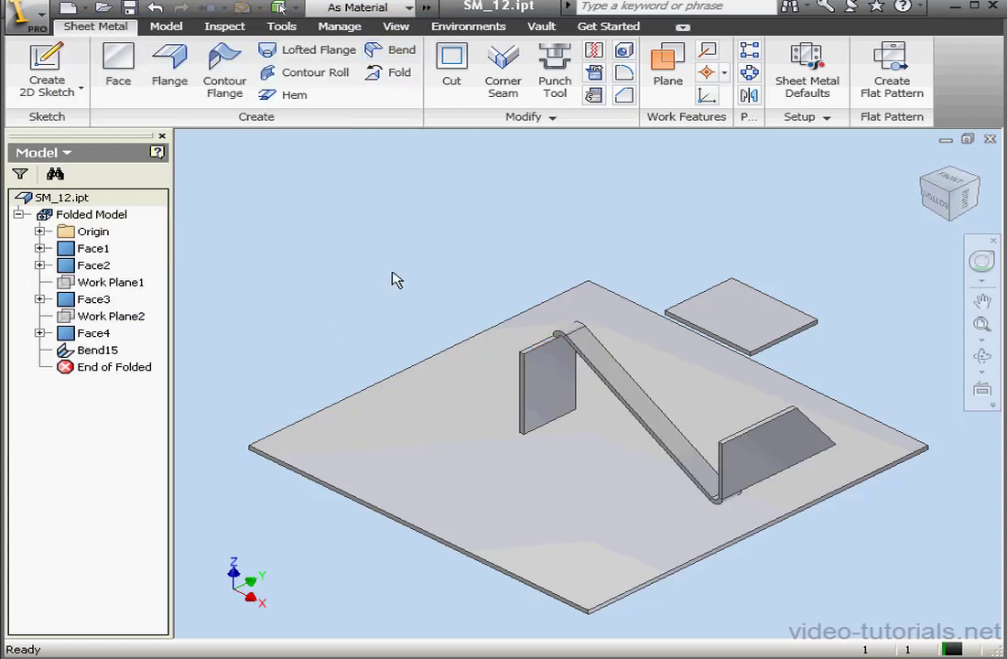